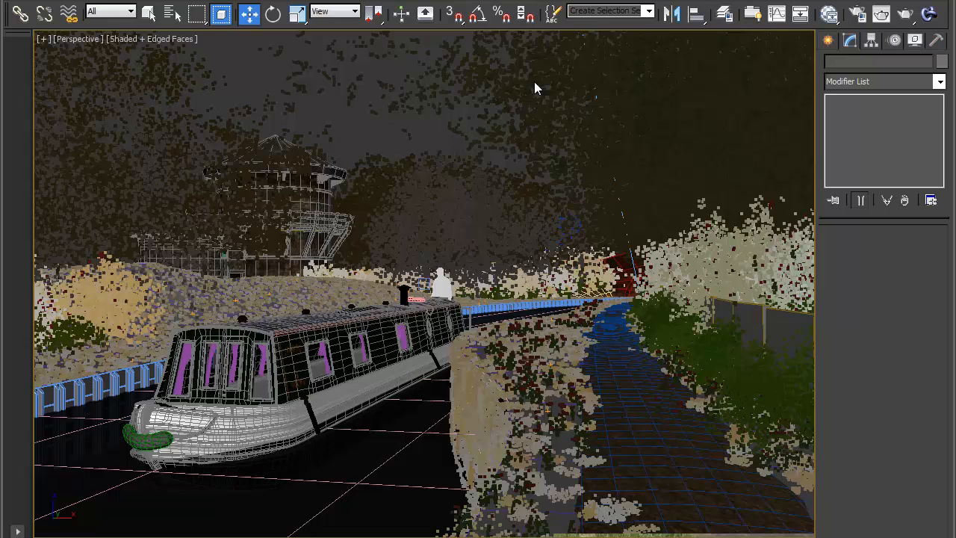
mouse_move(782, 400)
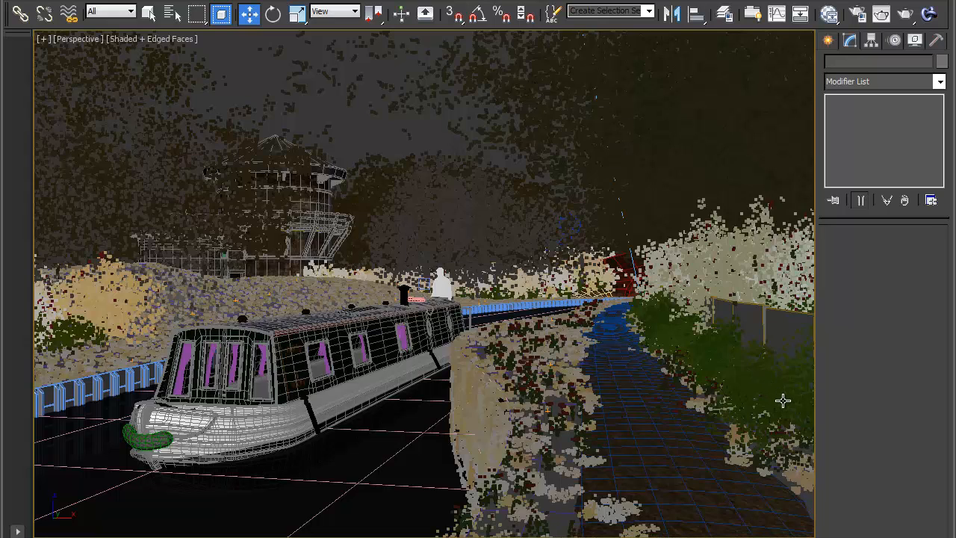
mouse_move(732, 350)
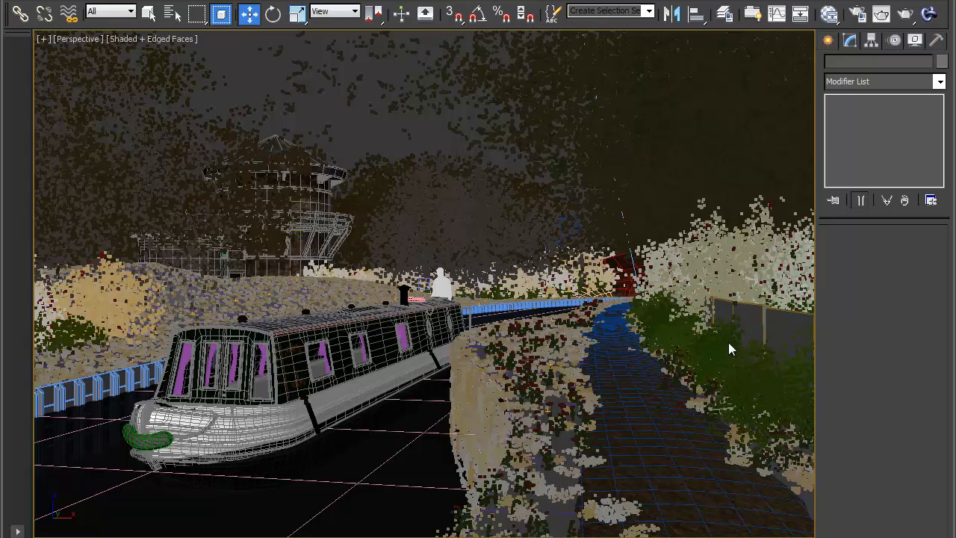
mouse_move(721, 262)
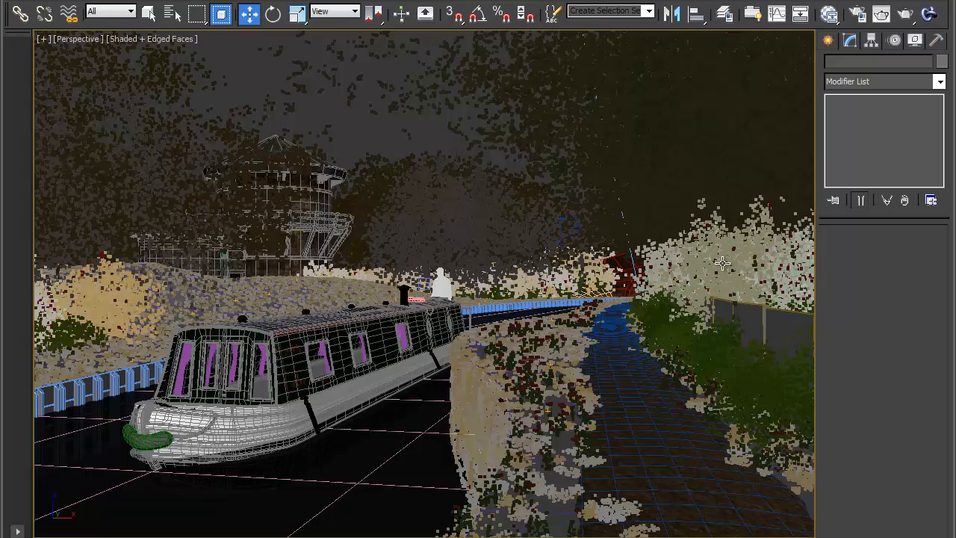
mouse_move(709, 290)
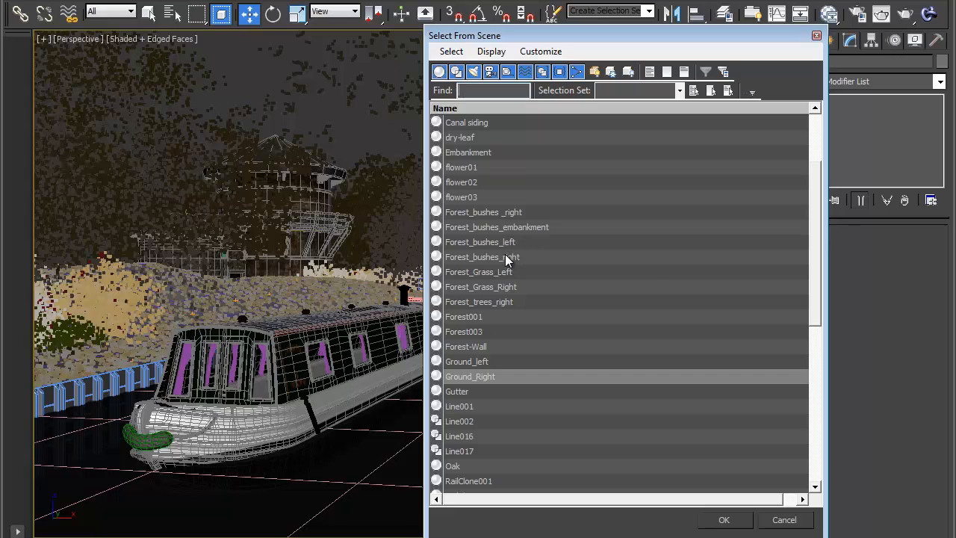
Select Forest_bushes _right and Forest_bushes_right together and isolate them
click(482, 256)
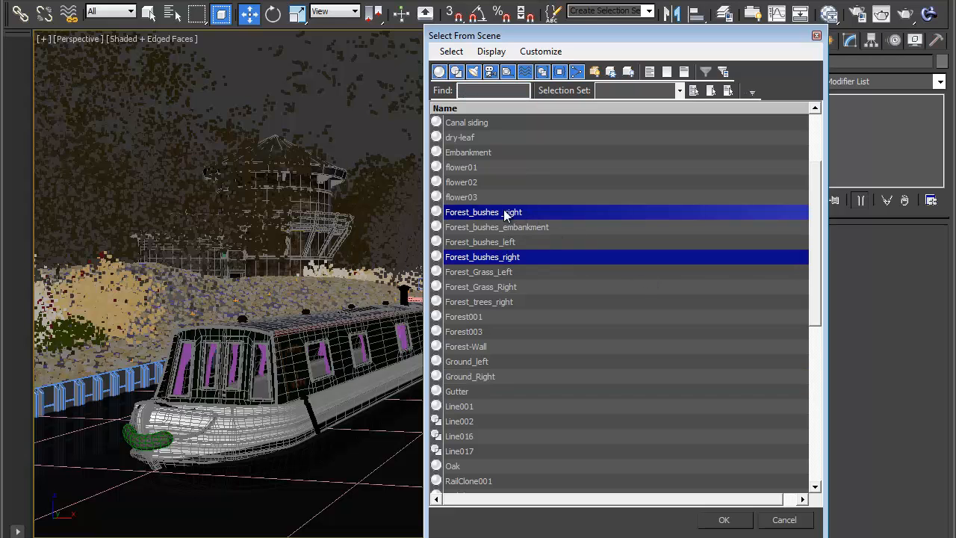
click(725, 519)
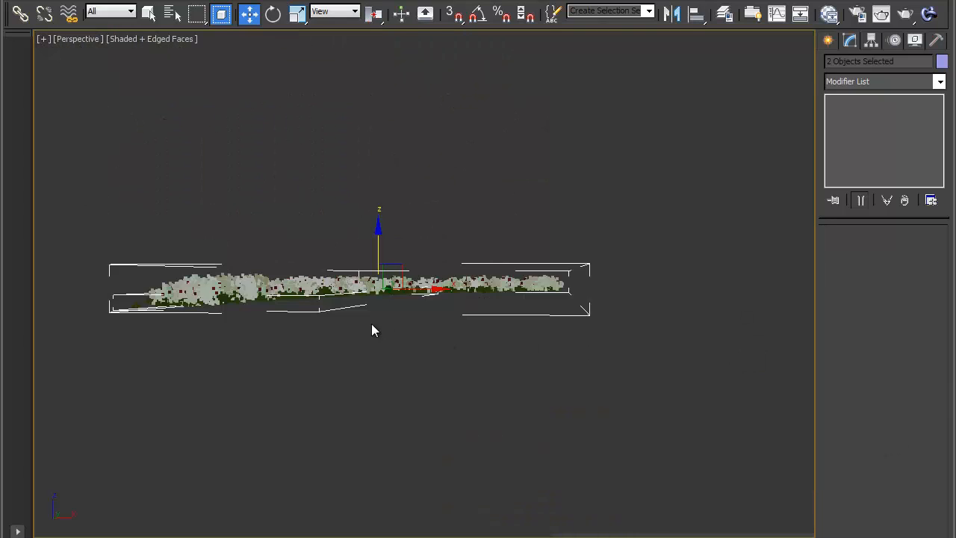
Zoom in close on the isolated right-side bushes
drag(374, 329, 499, 321)
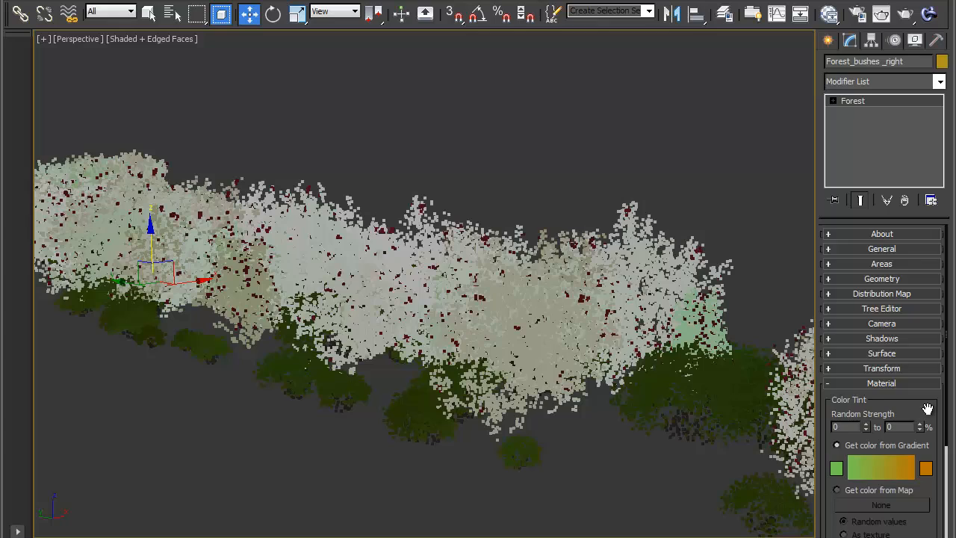
scroll(down, 3)
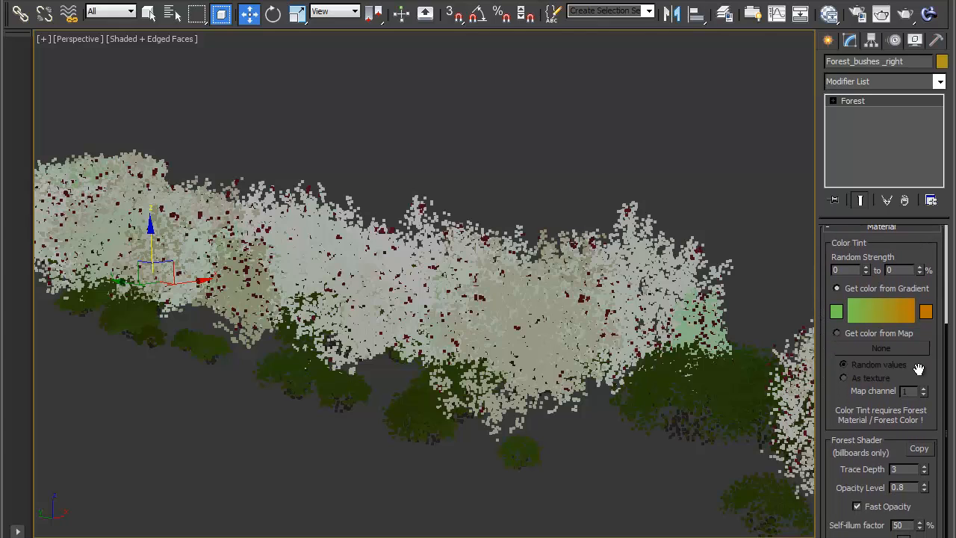
scroll(down, 3)
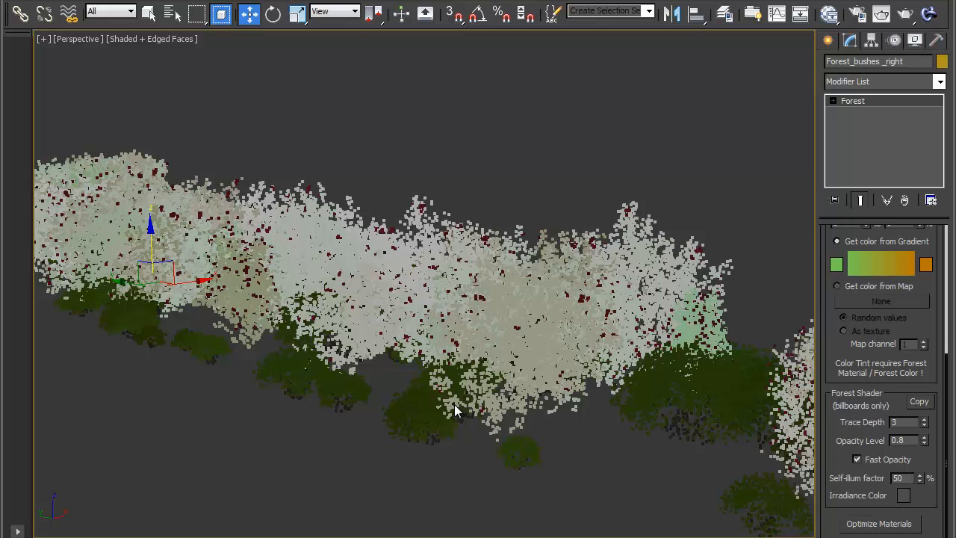
mouse_move(842, 409)
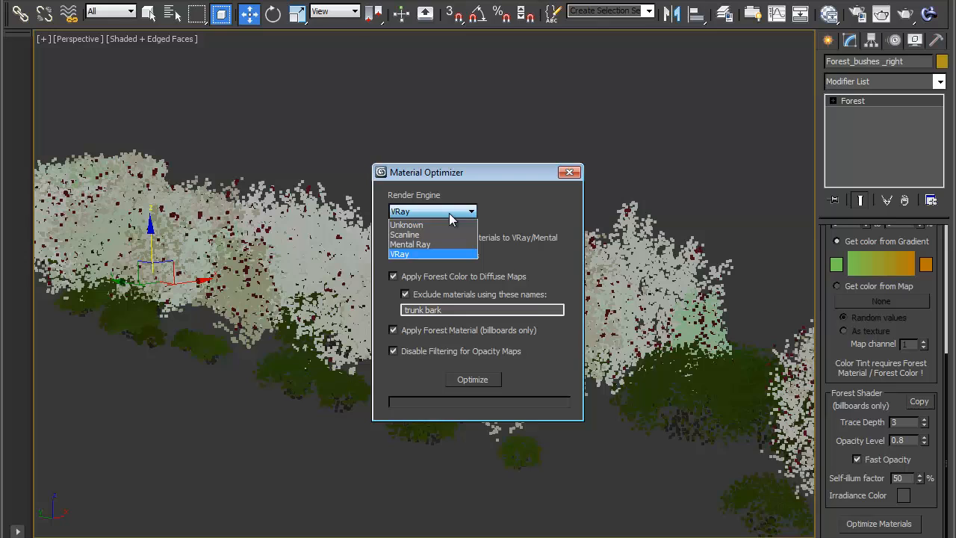
mouse_move(429, 256)
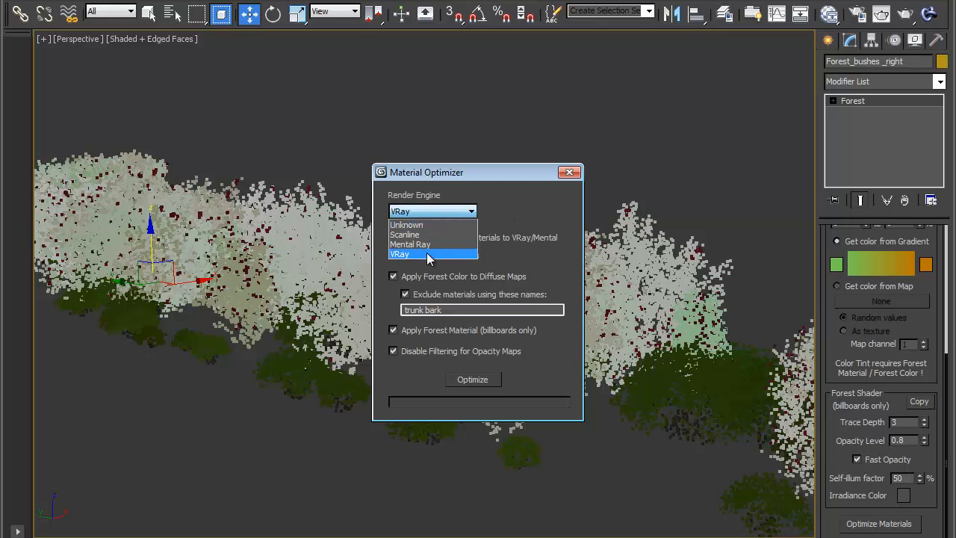
Run the Material Optimizer with VRay as render engine, confirm scene changes, then close it
click(400, 254)
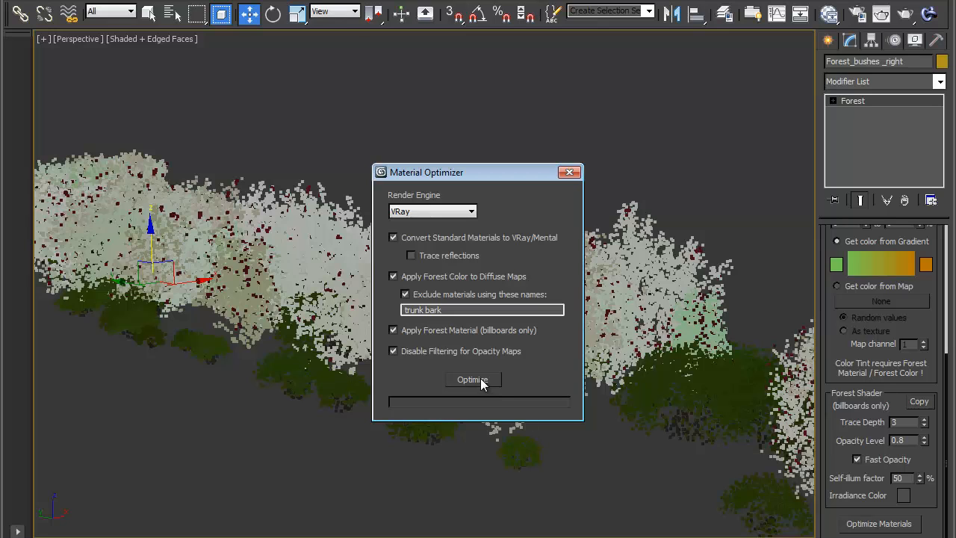
click(473, 380)
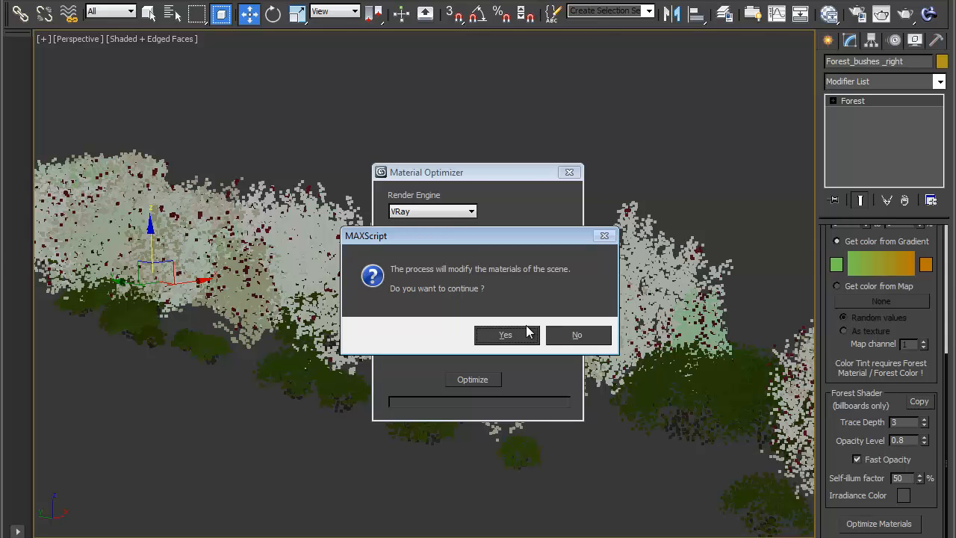
click(505, 334)
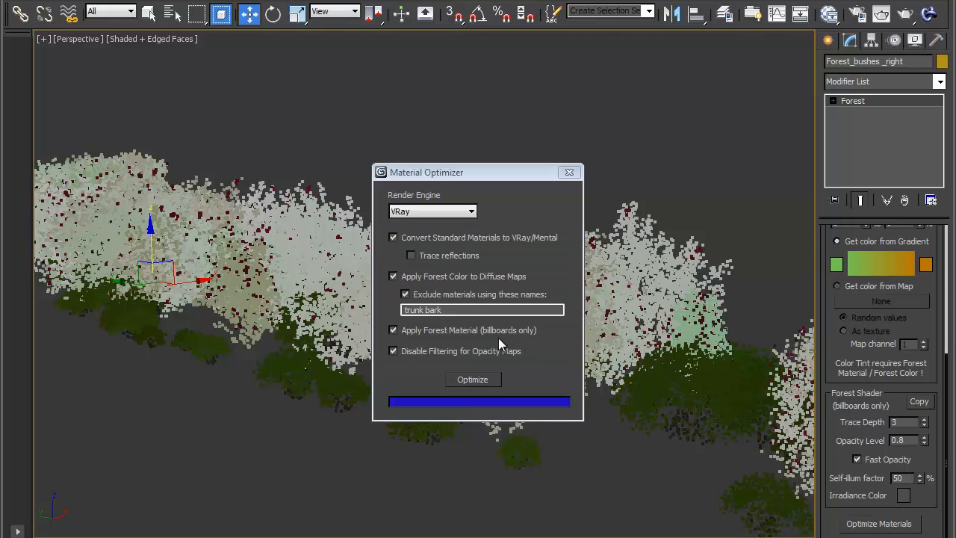
mouse_move(570, 173)
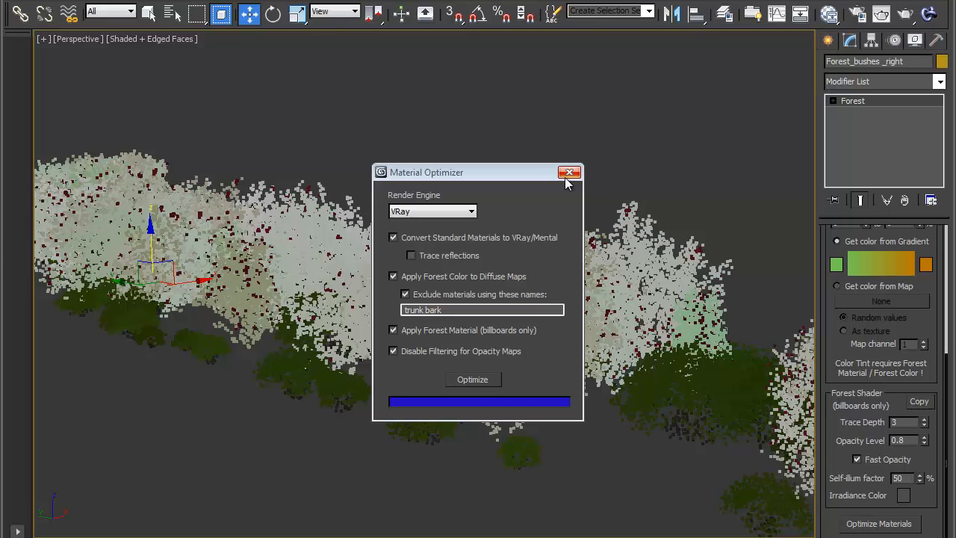
click(569, 173)
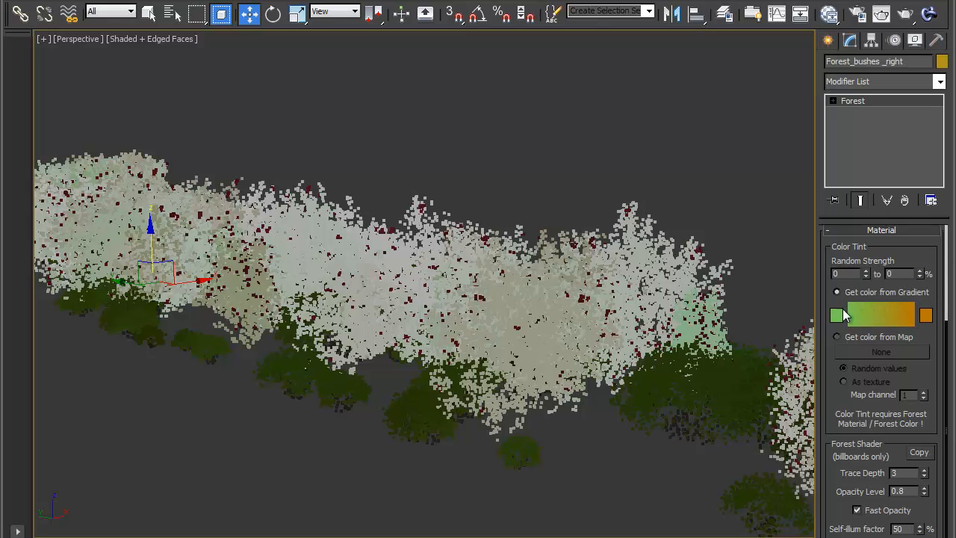
mouse_move(854, 312)
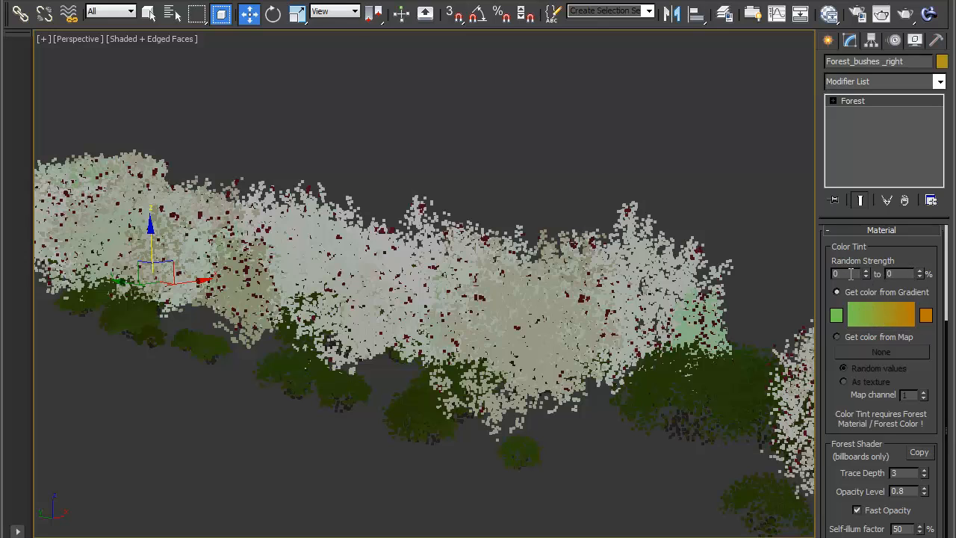
mouse_move(825, 269)
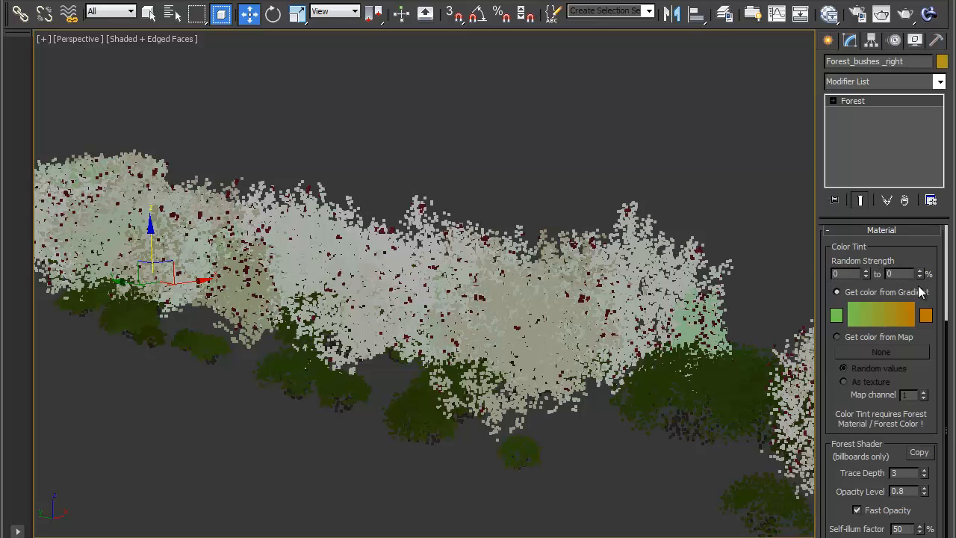
Set the upper Color Tint Random Strength value to 80%
click(899, 274)
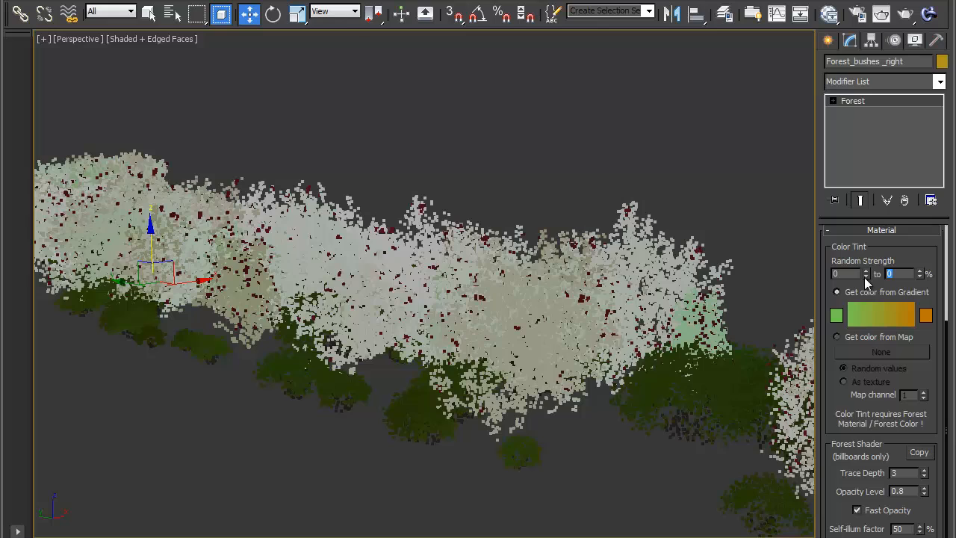
text(80)
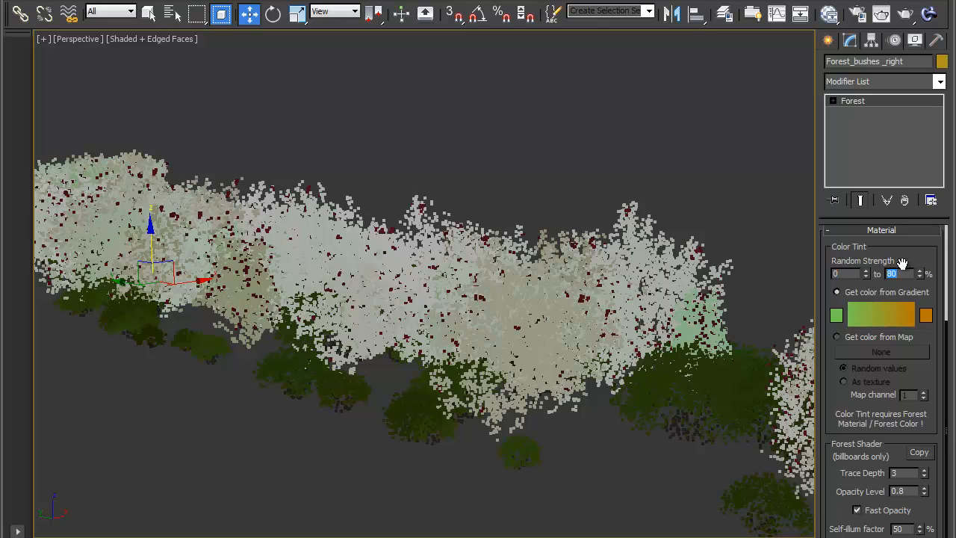
mouse_move(846, 325)
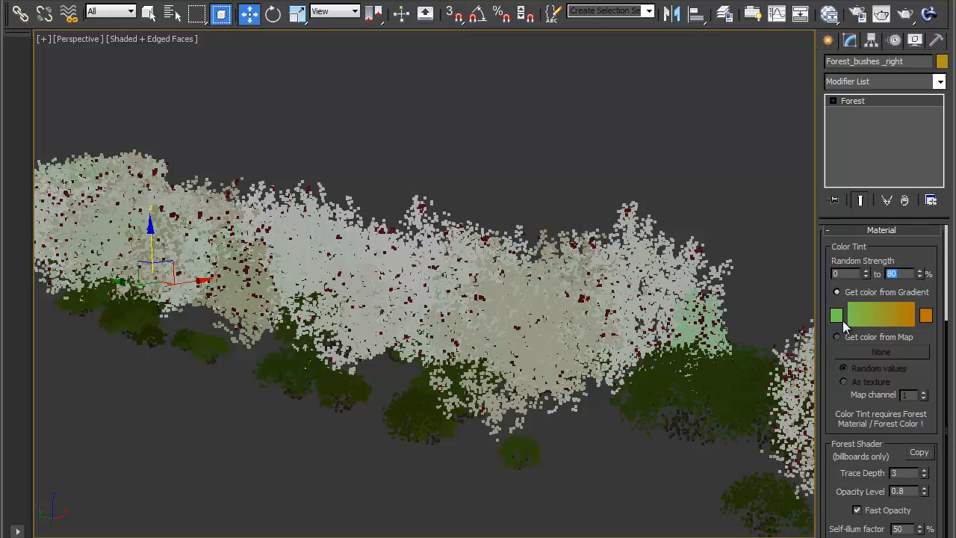
mouse_move(840, 323)
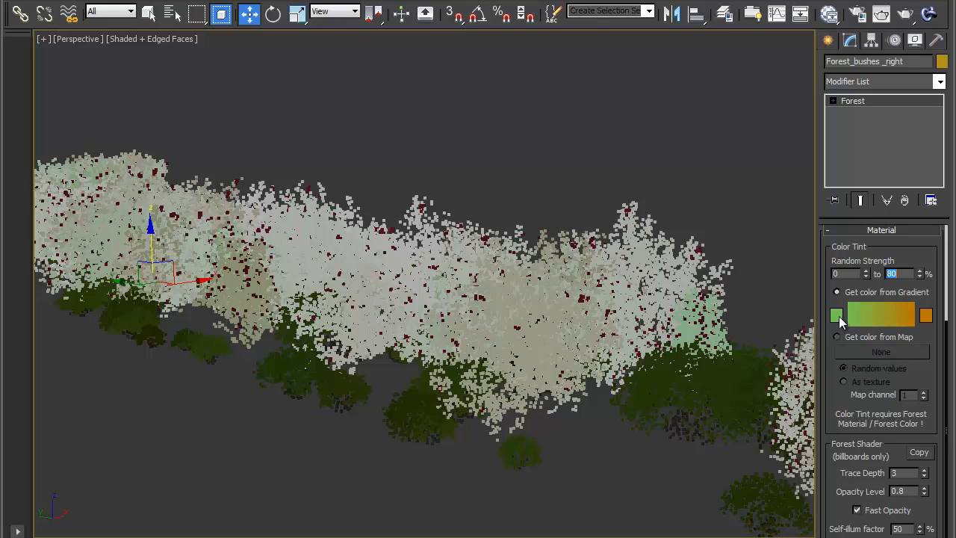
Set the first tint swatch to yellow and begin editing the second swatch
click(836, 314)
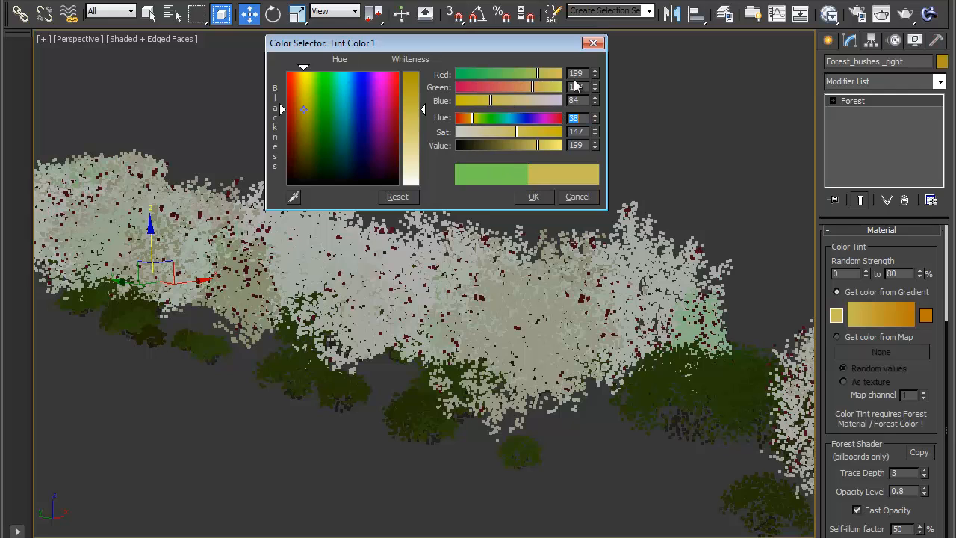
click(533, 196)
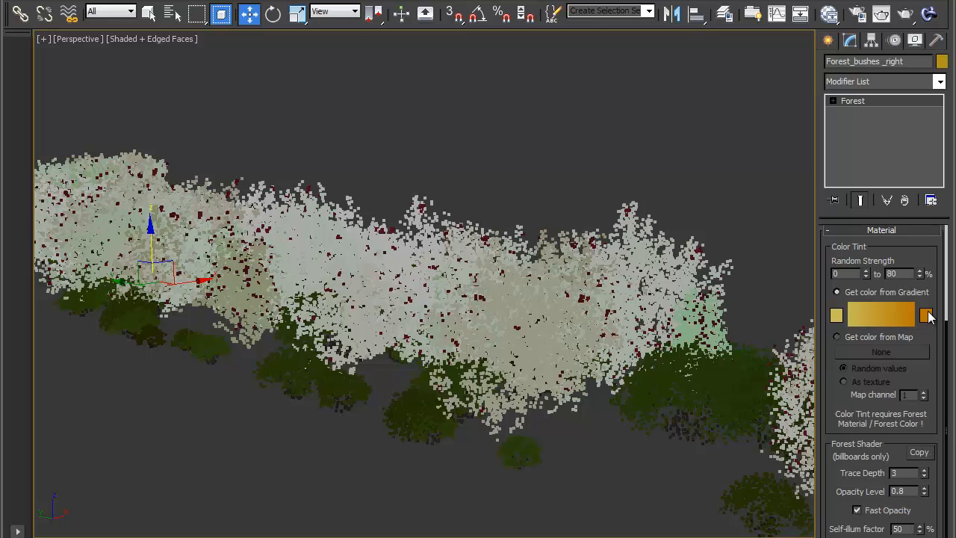
click(928, 313)
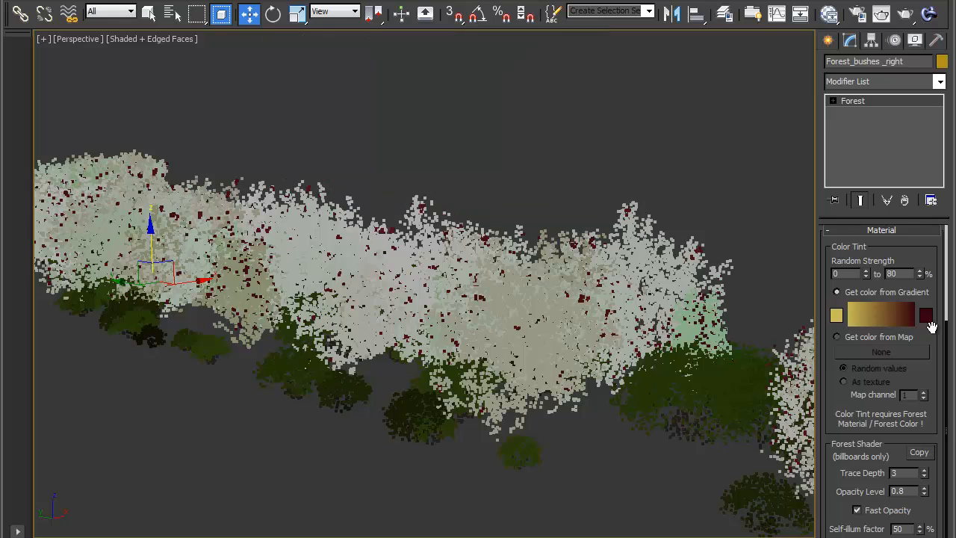
mouse_move(921, 301)
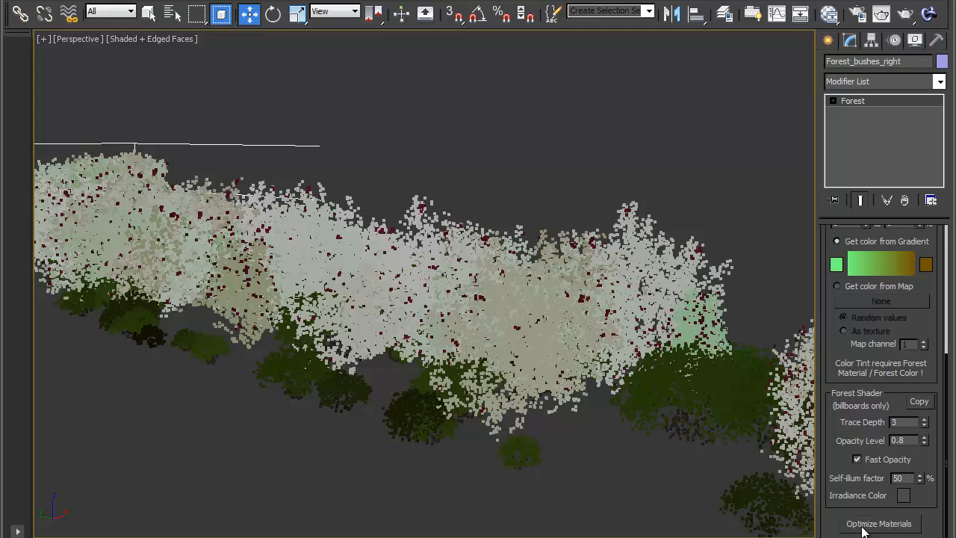
Optimize Forest_bushes_right's materials for VRay with Forest Color, then close the optimizer
click(879, 524)
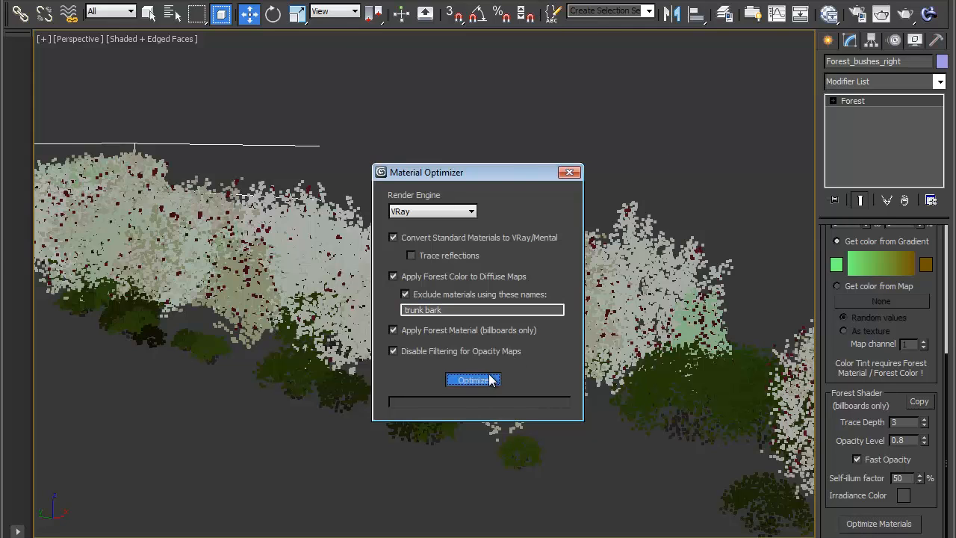
click(474, 380)
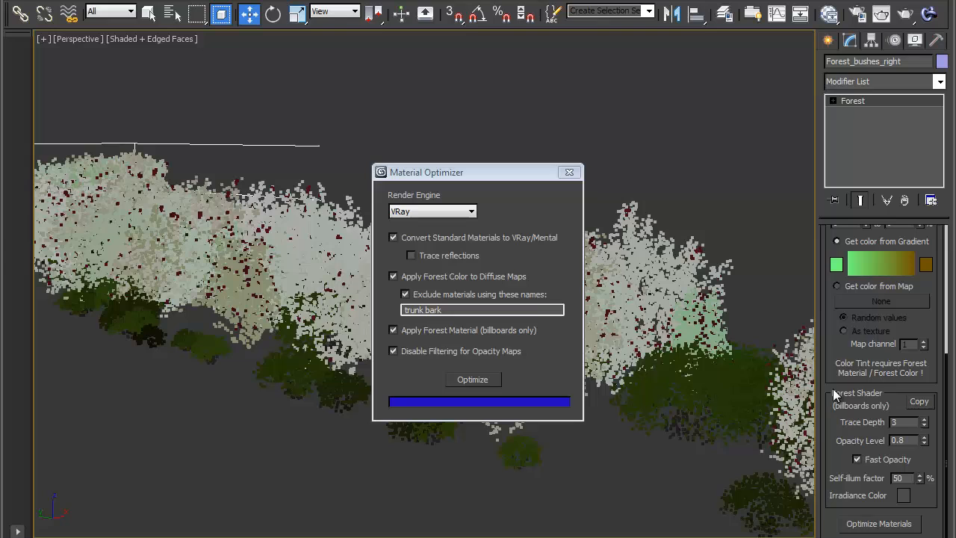
click(473, 379)
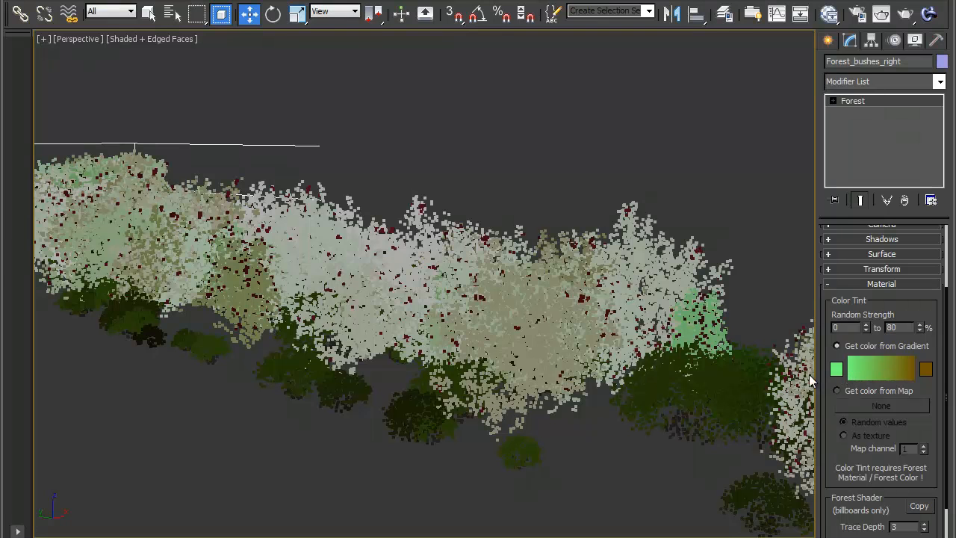
Set Forest_bushes_right's tint colors to yellowish tan and dark maroon
click(836, 369)
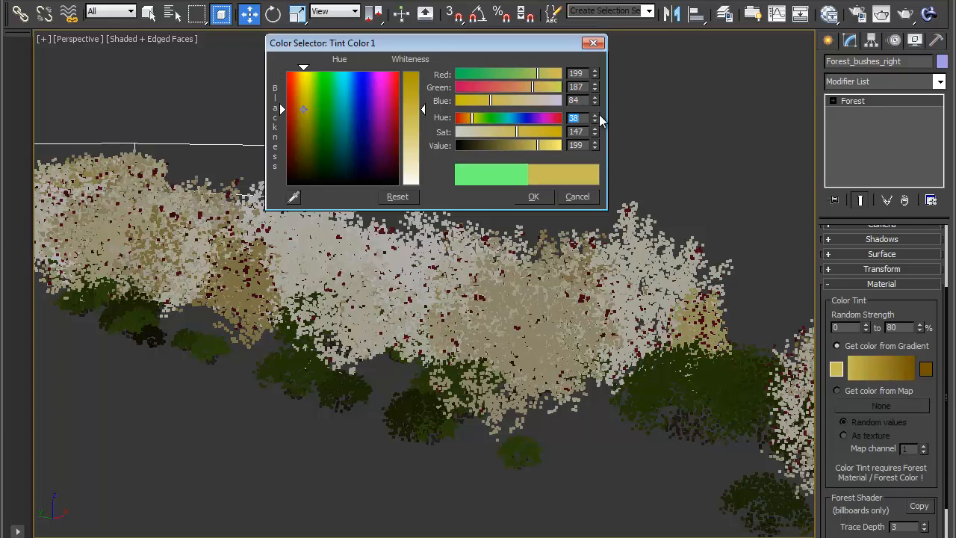
click(926, 370)
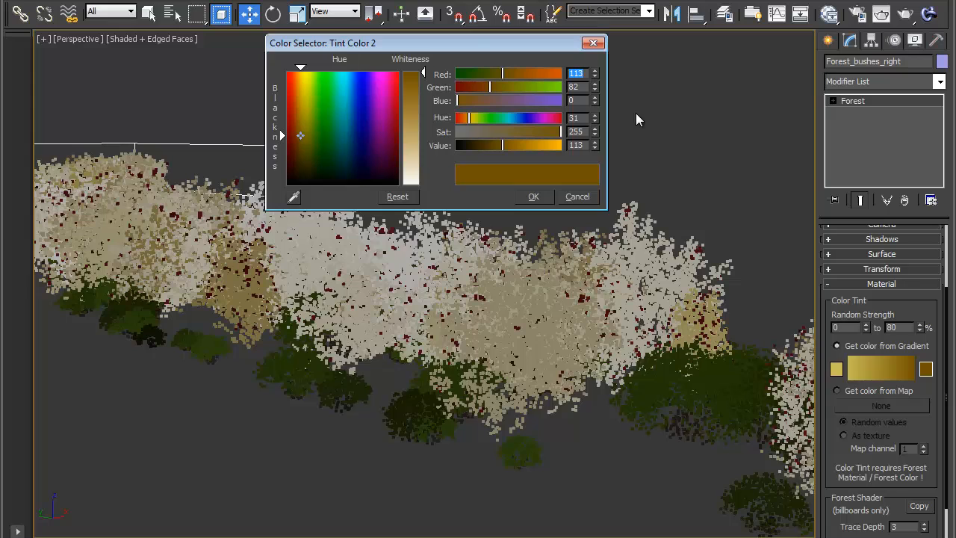
click(397, 66)
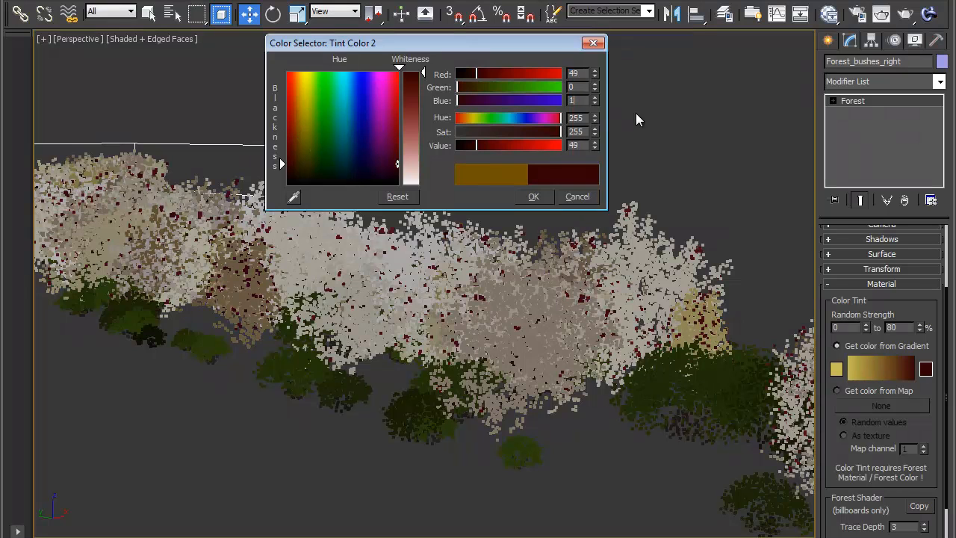
click(393, 164)
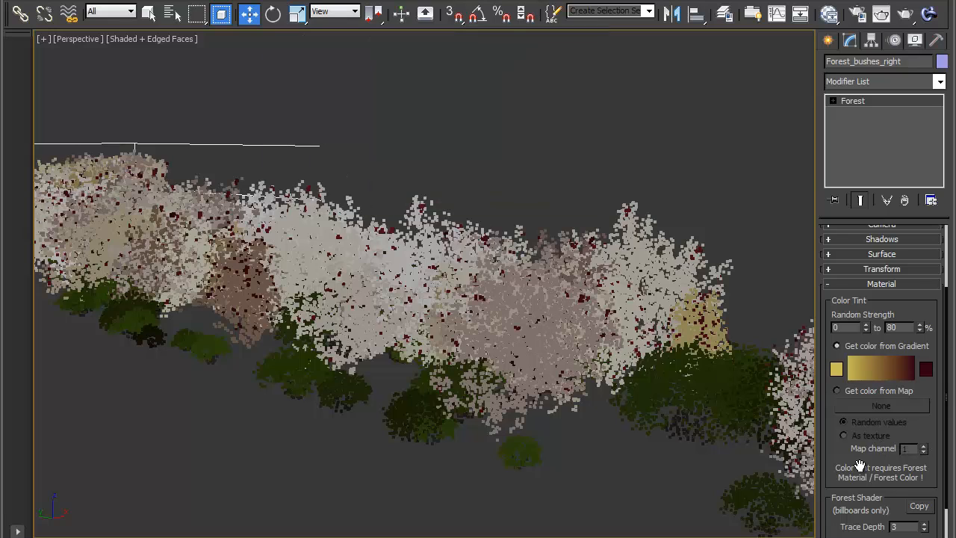
scroll(down, 3)
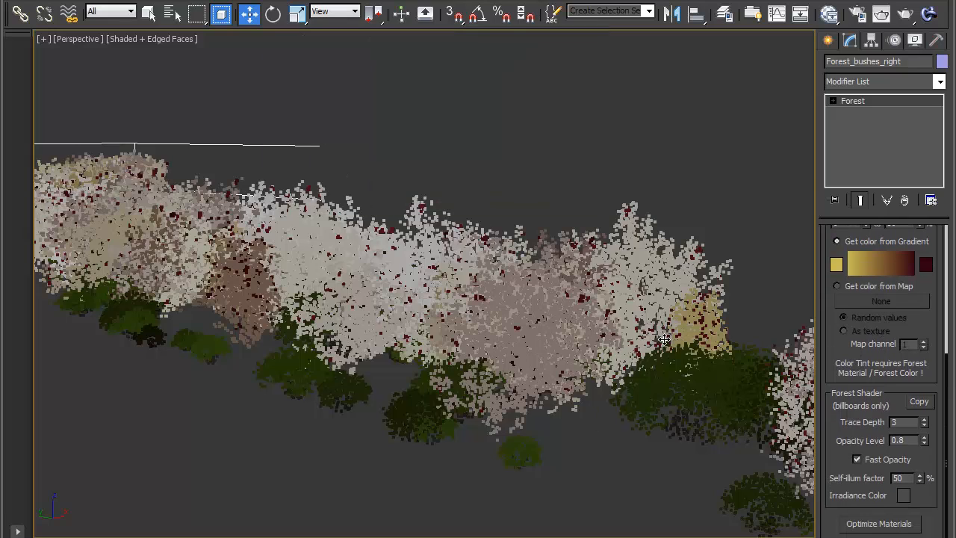